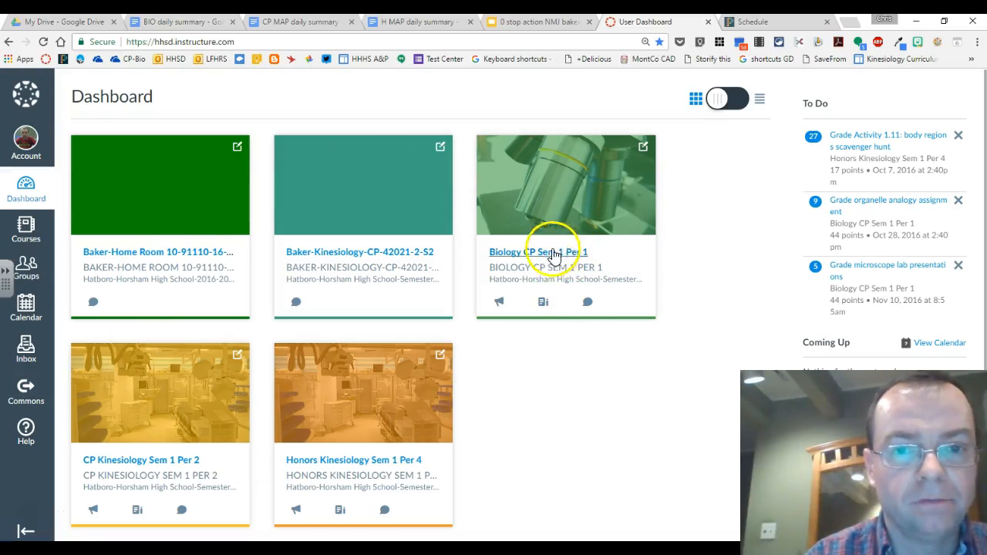
mouse_move(374, 239)
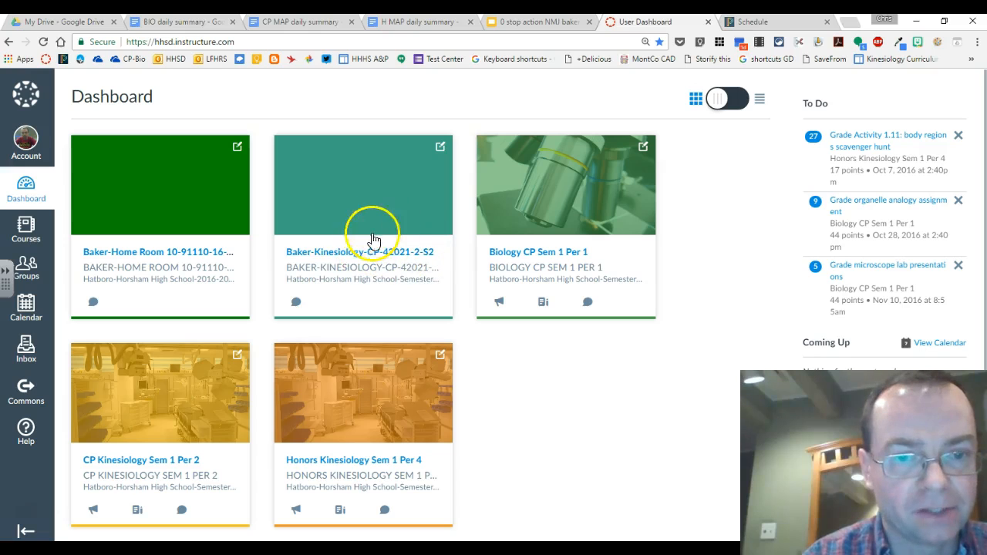
mouse_move(348, 250)
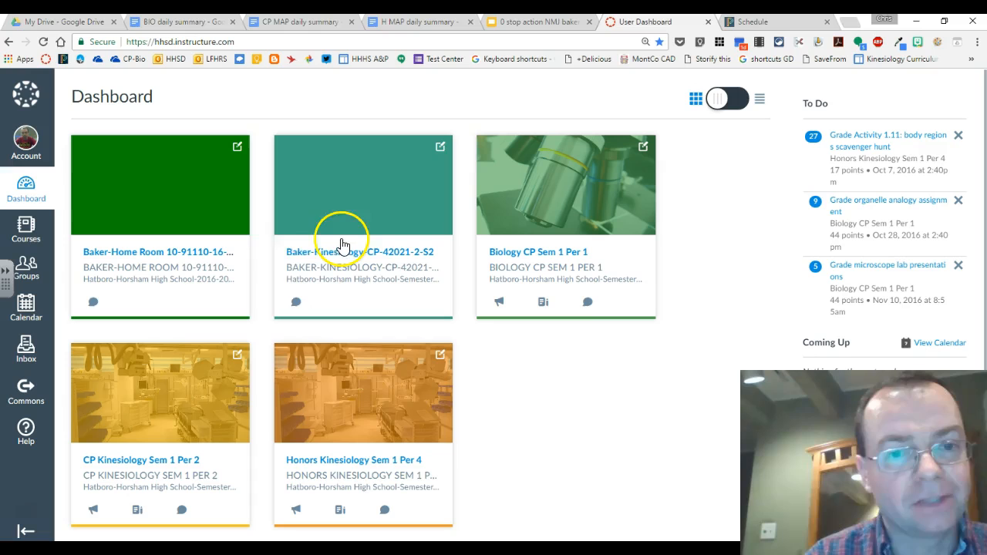
mouse_move(321, 438)
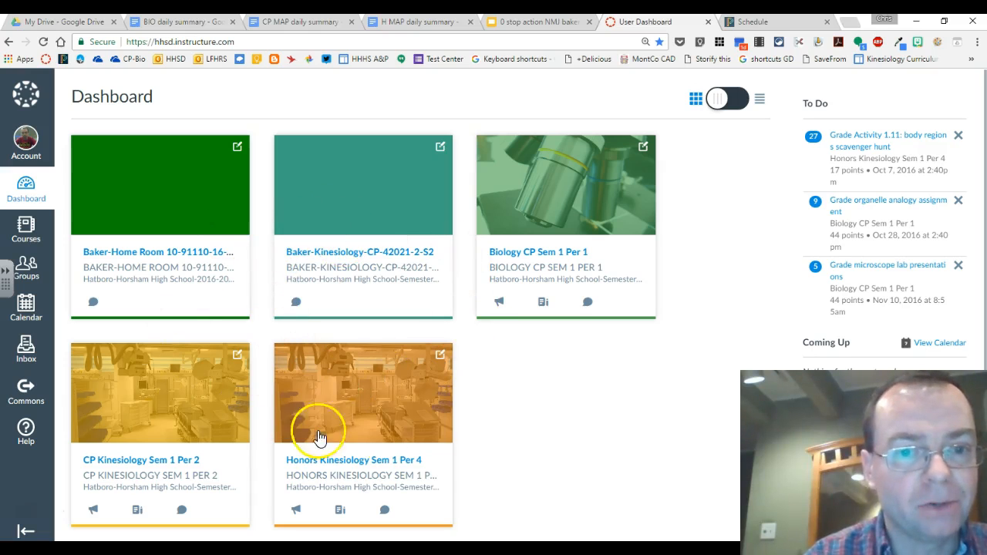
mouse_move(531, 266)
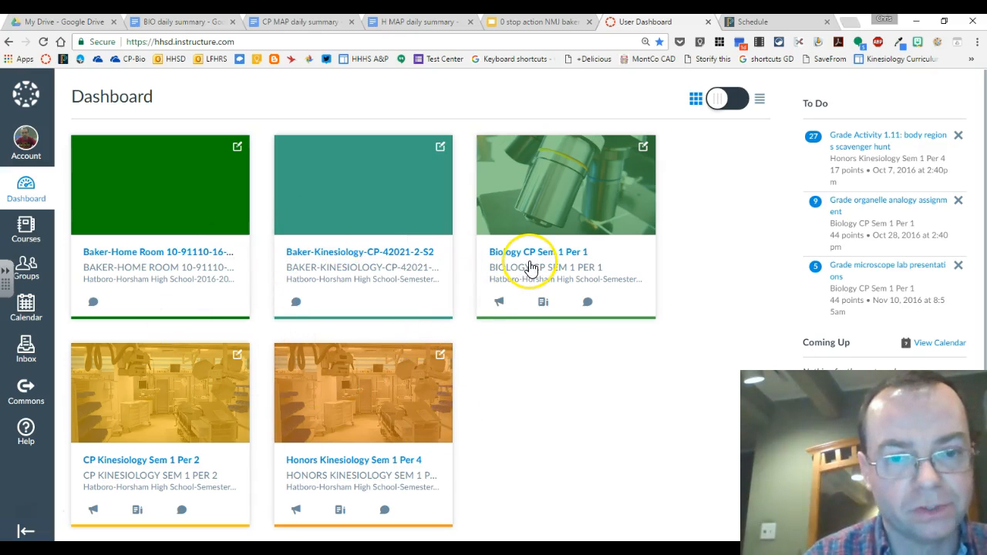
mouse_move(531, 270)
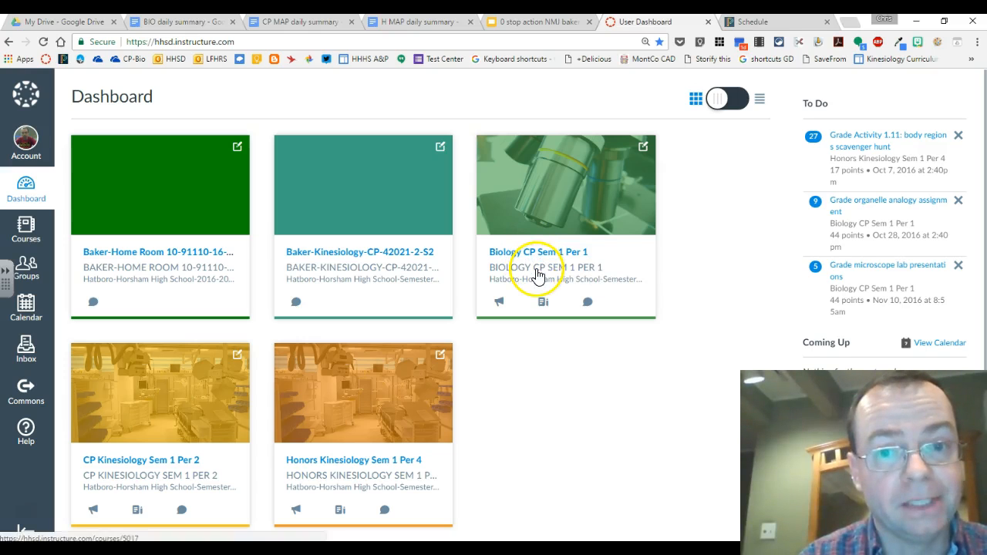
mouse_move(540, 267)
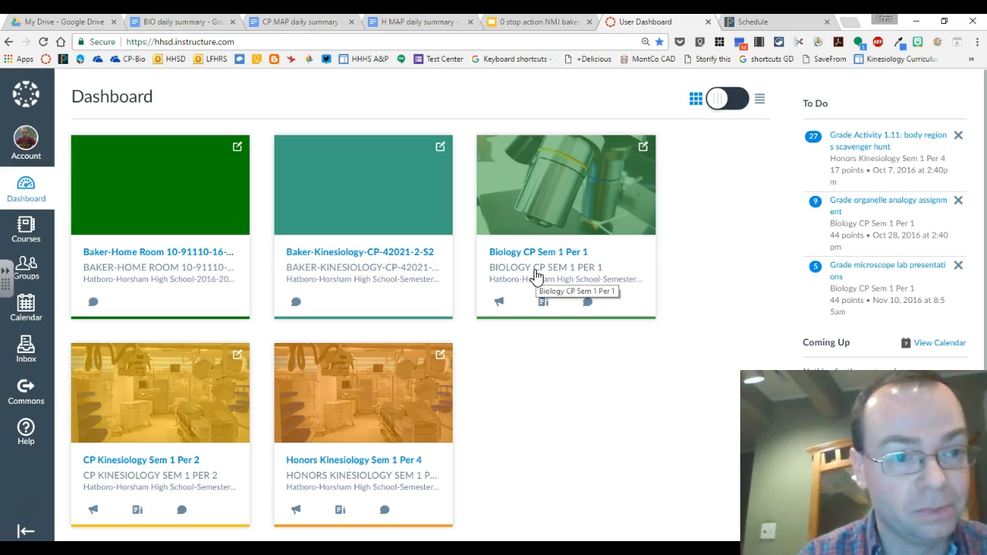
mouse_move(25, 224)
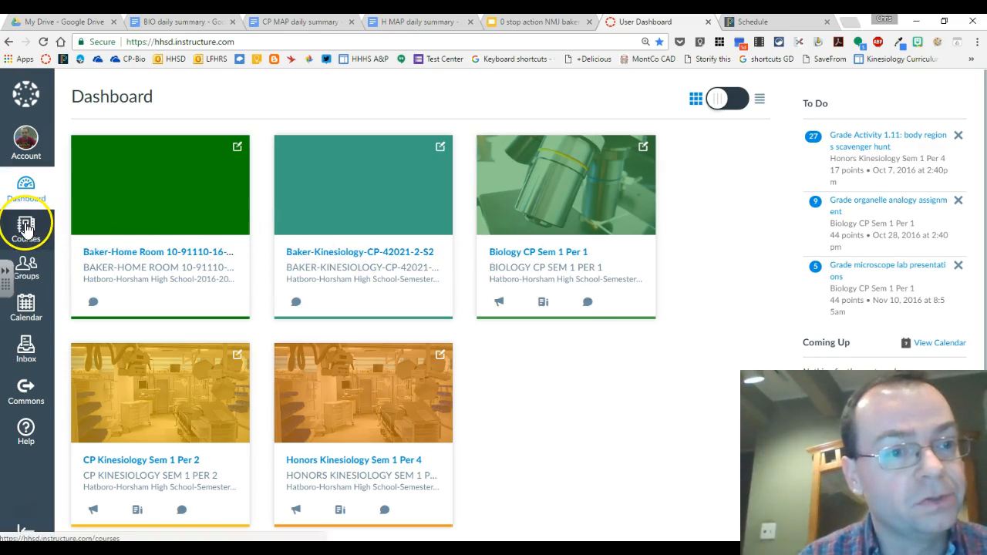
Step: Show the All Courses list from the Courses navigation flyout
click(24, 223)
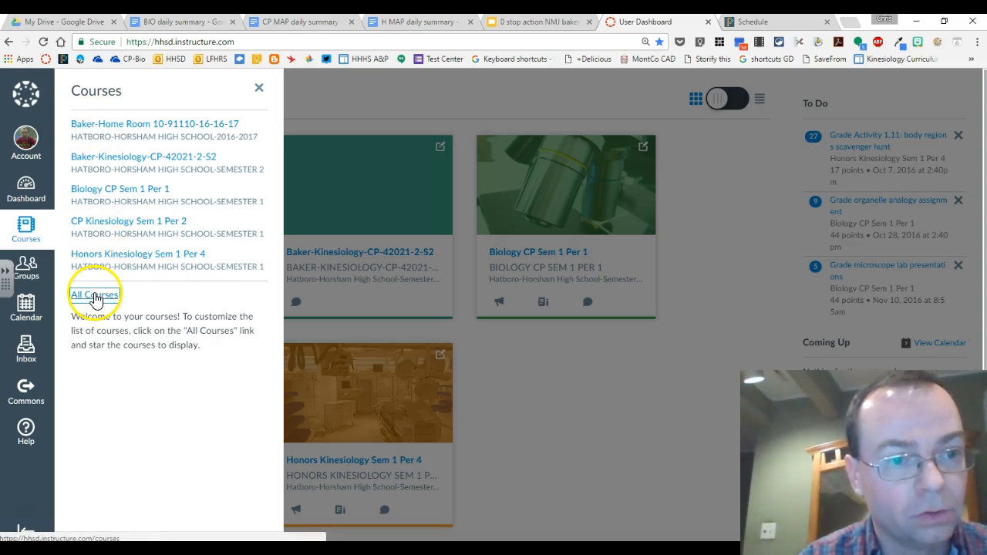
click(94, 295)
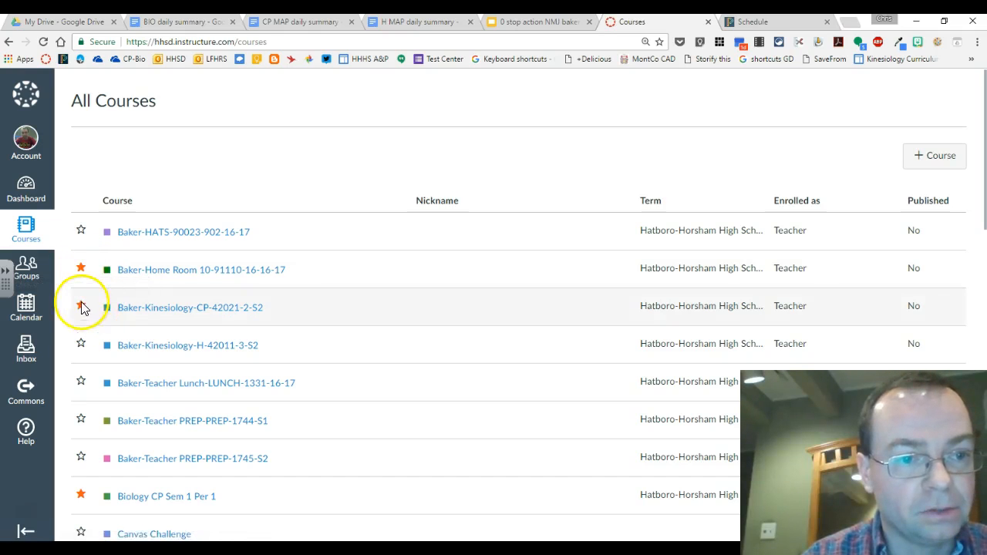
Step: Unstar Biology CP Sem 1 Per 1 and return to the Dashboard
click(80, 307)
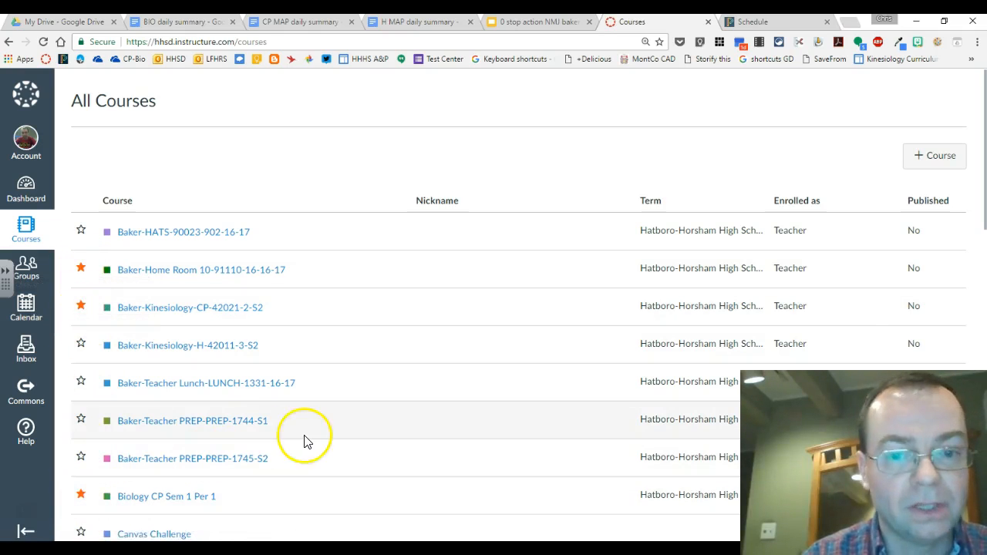
mouse_move(287, 459)
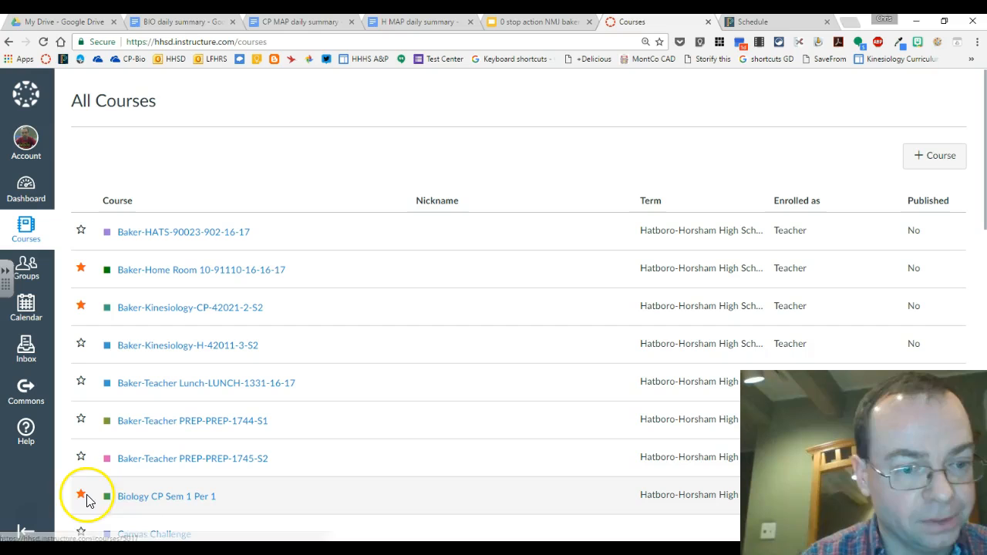
click(80, 497)
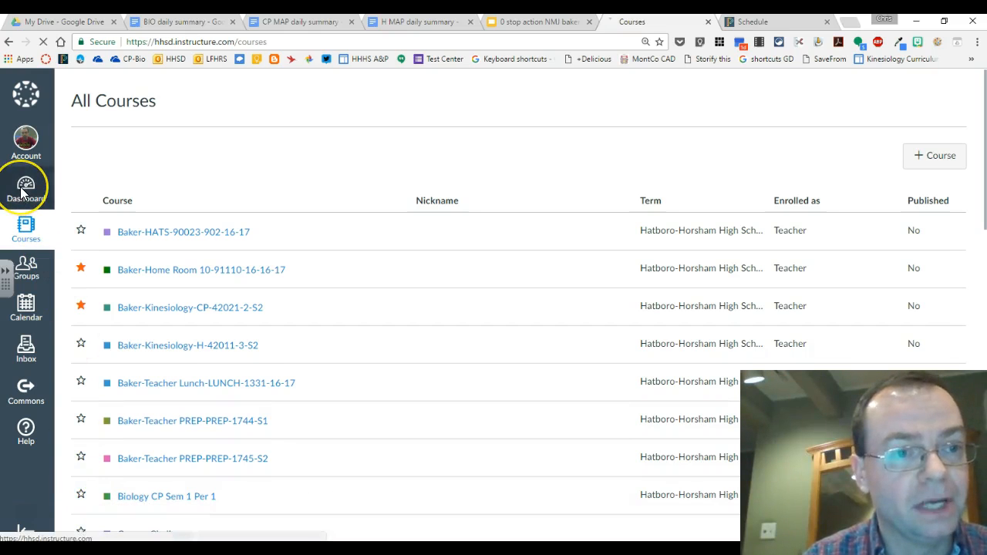
click(25, 188)
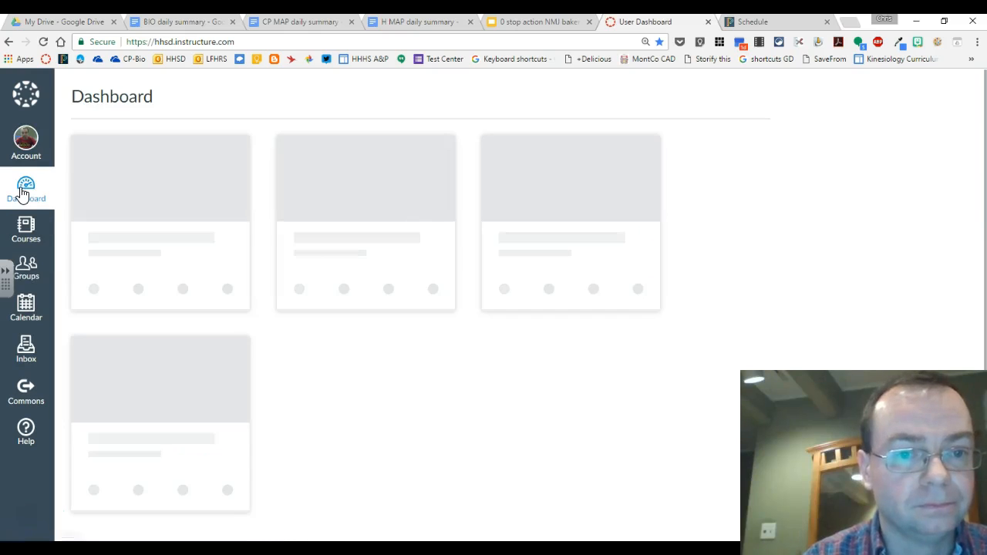